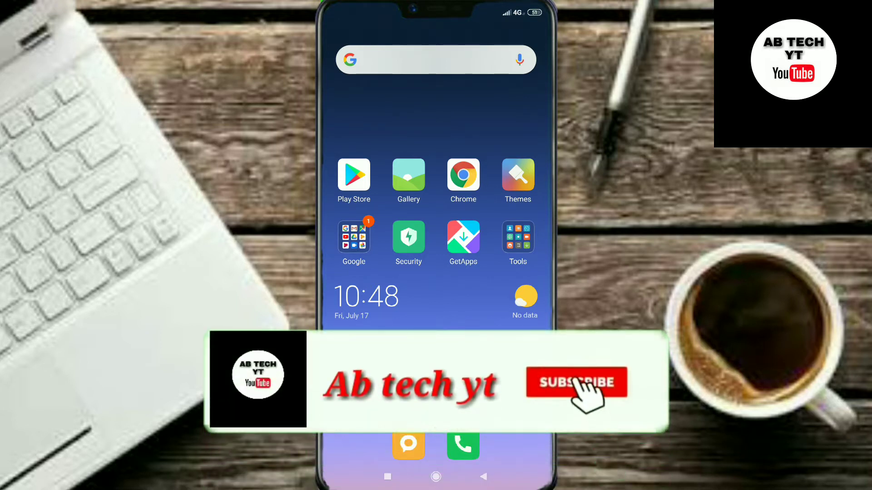
- Launch KineMaster to reach the home screen with the saved projects list
left_click(577, 382)
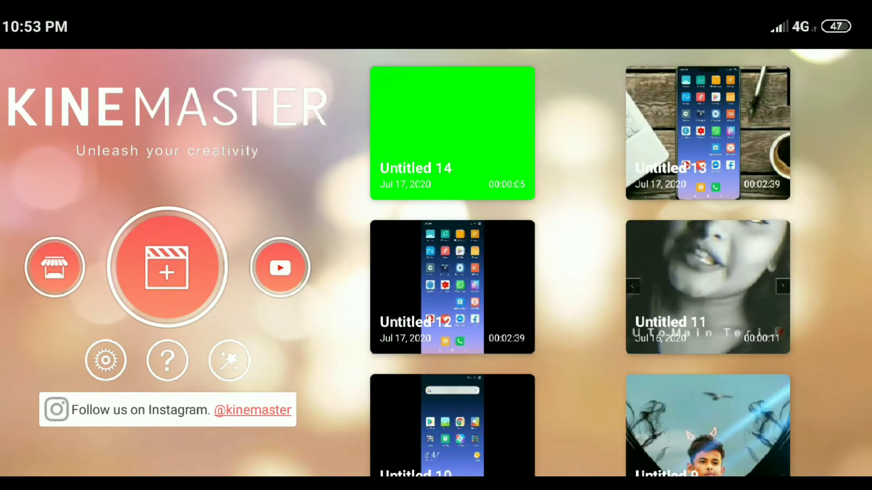
- Create a new 16:9 project and add the green-screen subscribe clip from the Converted folder
left_click(167, 268)
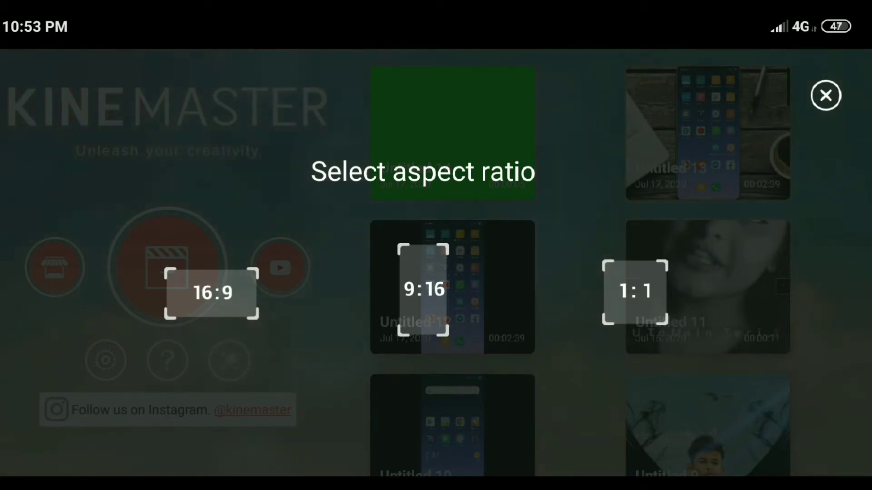
left_click(212, 291)
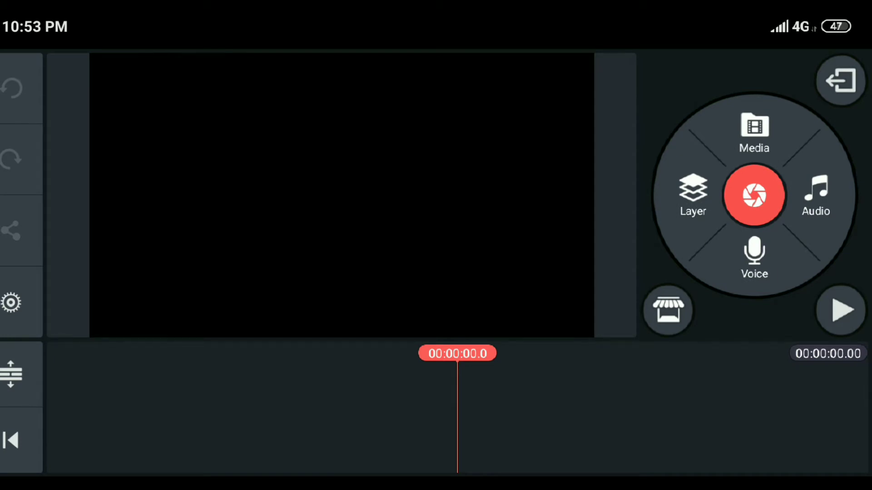
left_click(754, 131)
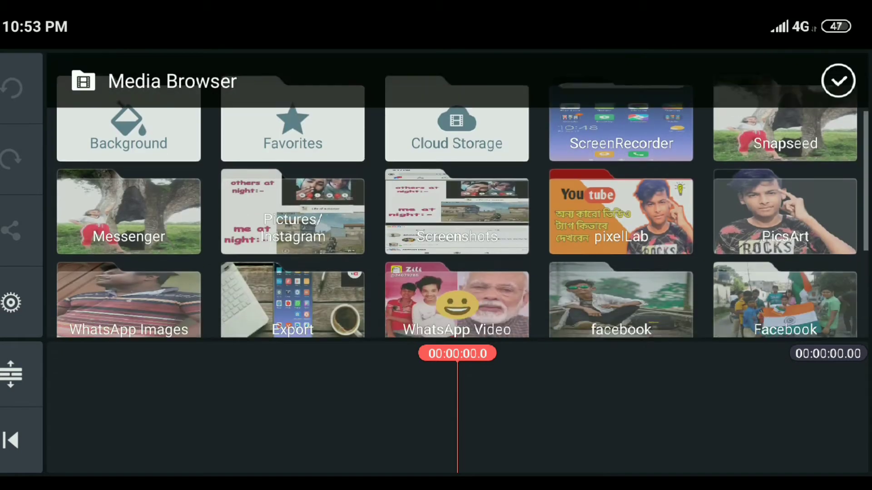
scroll("down", 3)
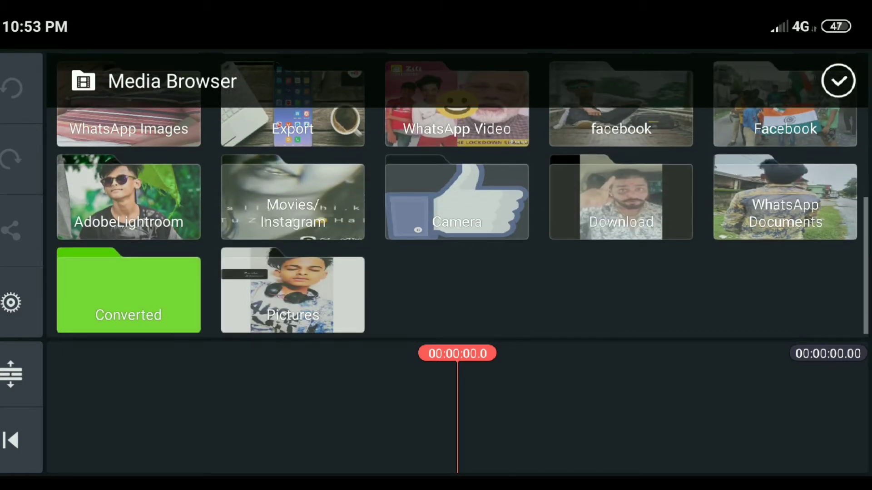
left_click(620, 197)
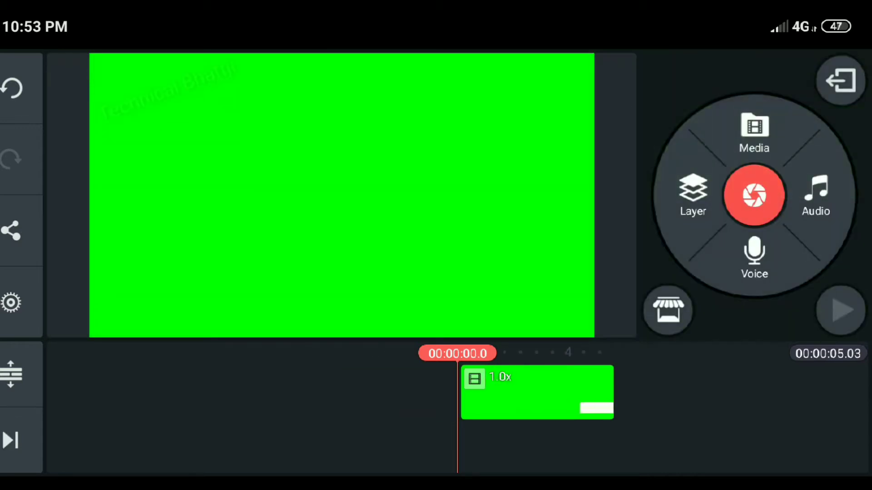
left_click(840, 311)
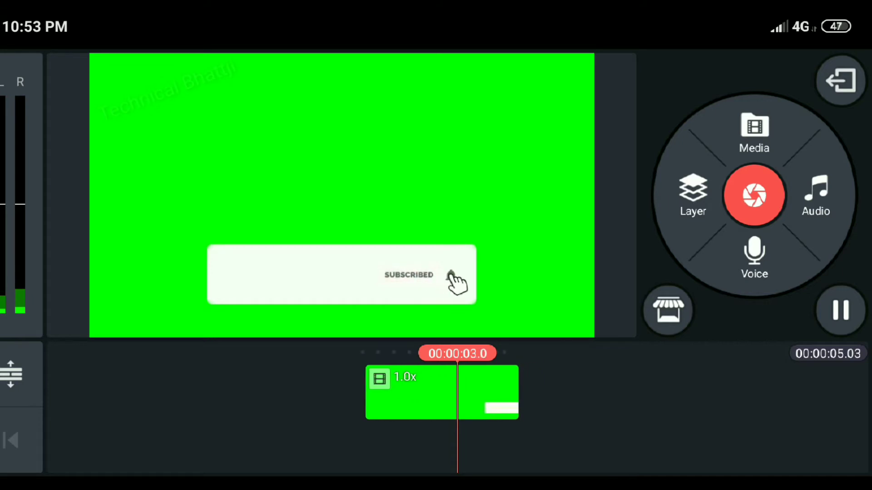
left_click(840, 311)
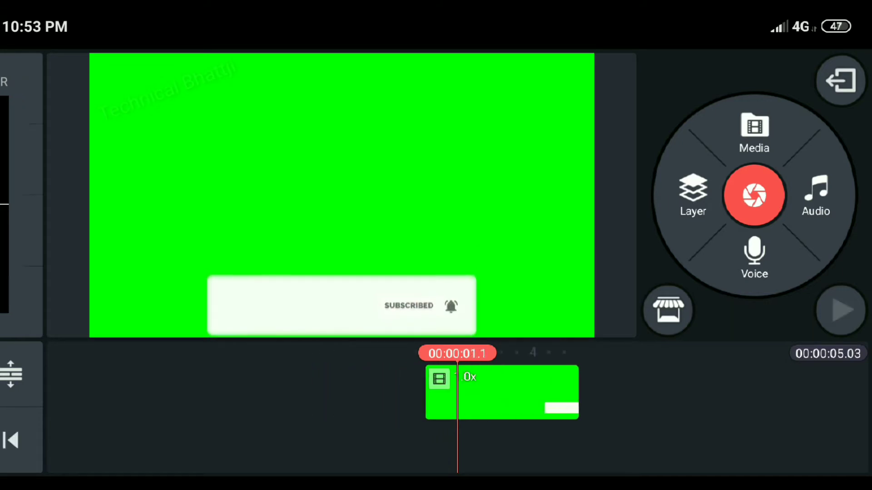
left_click(692, 197)
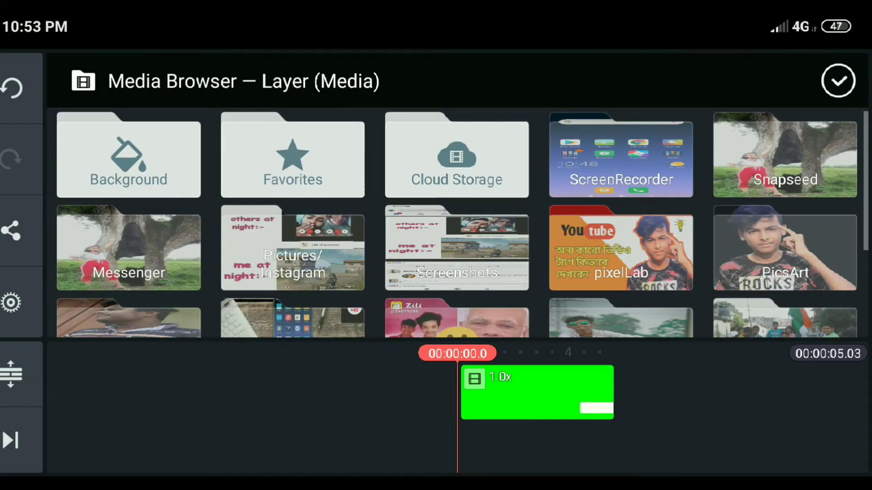
- Add the PicsArt channel logo image as a layer over the left box of the subscribe bar
scroll("down", 3)
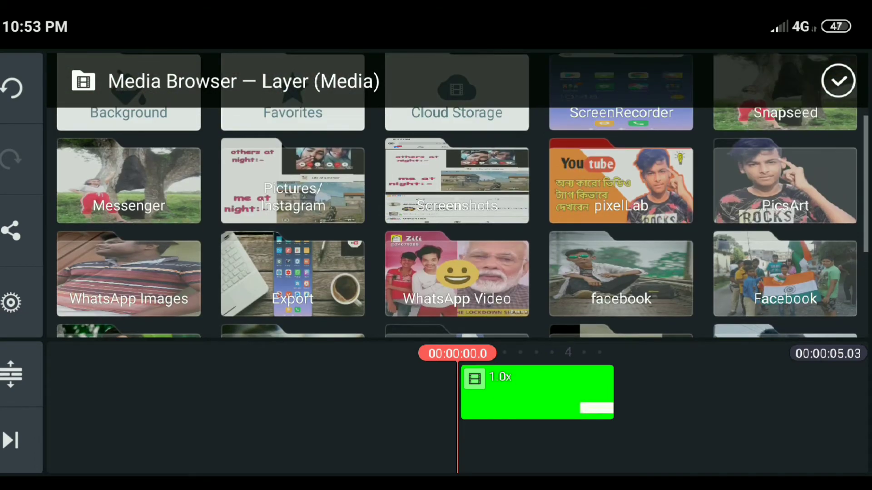
left_click(784, 182)
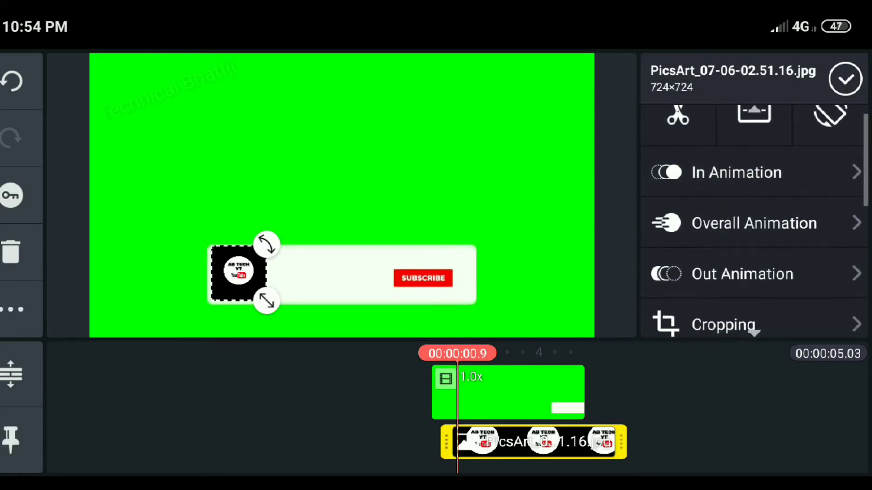
- Give the logo layer a Slide Up entrance animation
left_click(734, 172)
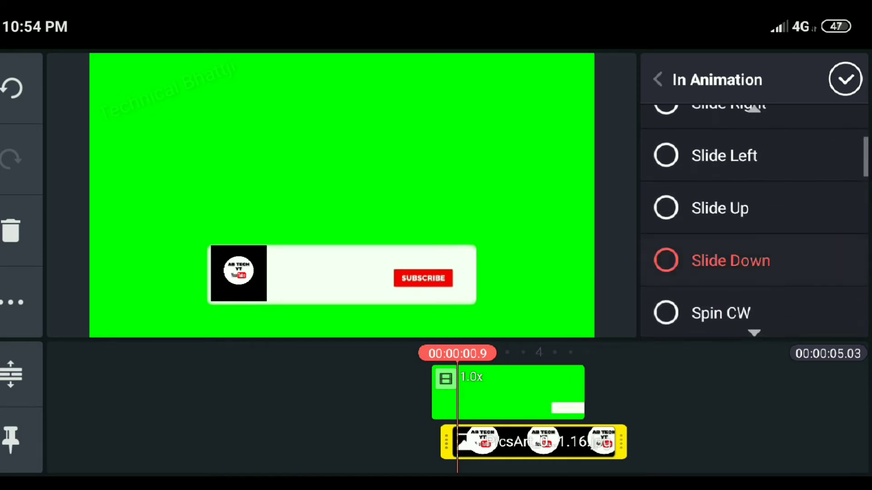
left_click(666, 260)
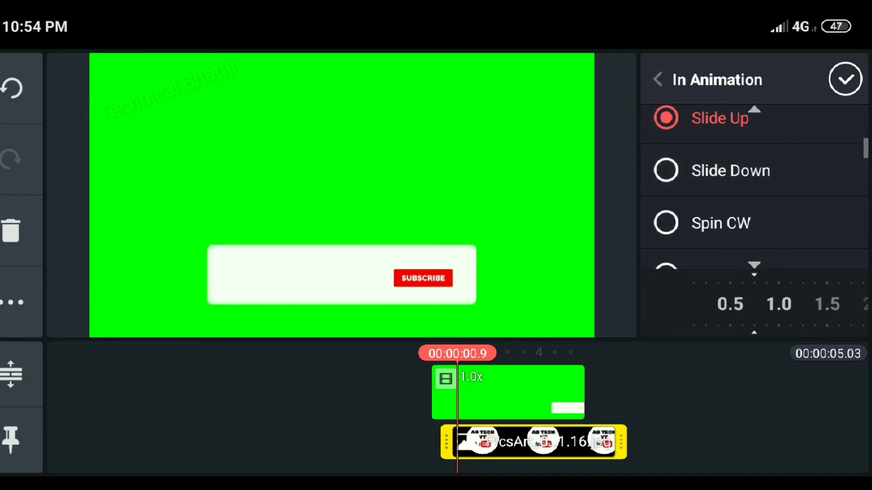
scroll("down", 3)
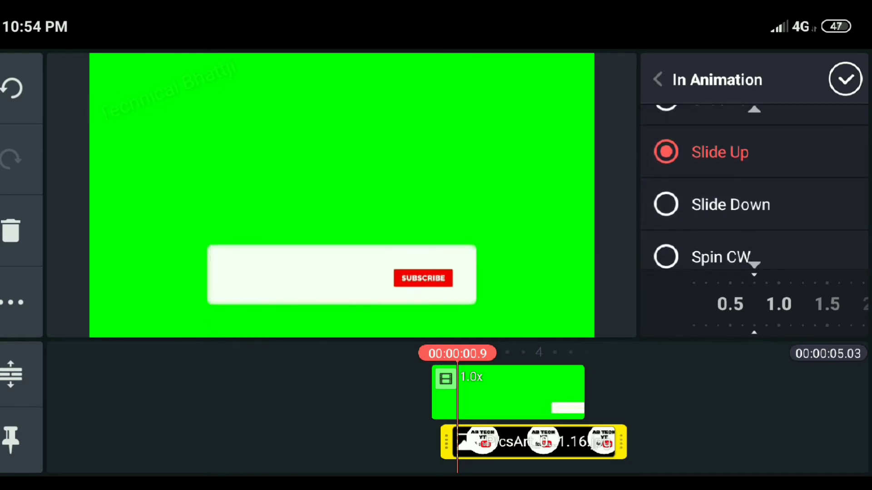
left_click(845, 80)
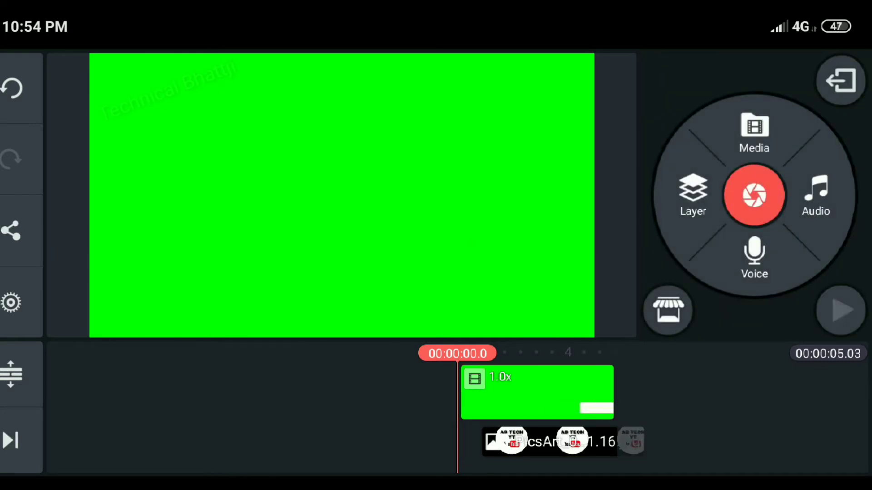
- Play the project to watch the logo slide in, then start a text layer
left_click(840, 310)
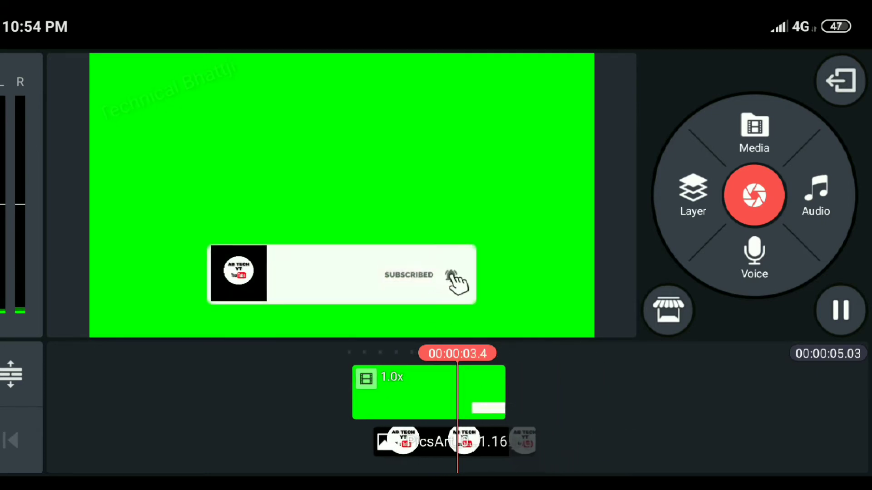
left_click(840, 310)
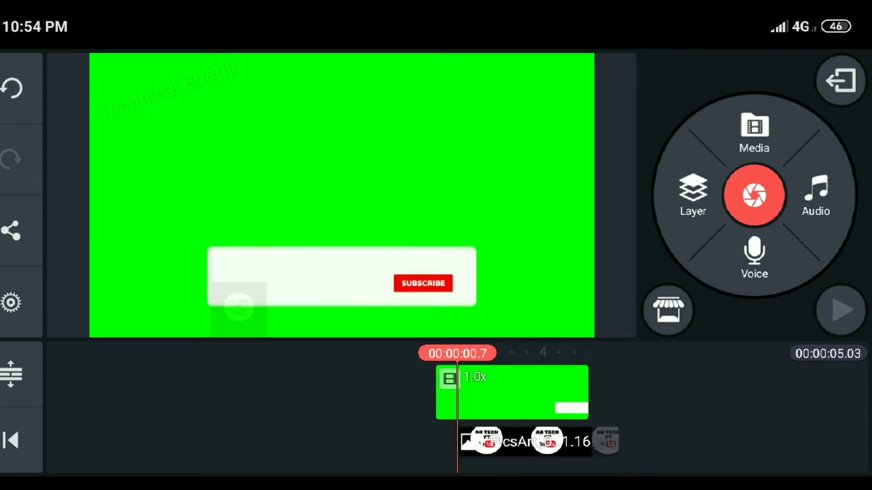
left_click(692, 196)
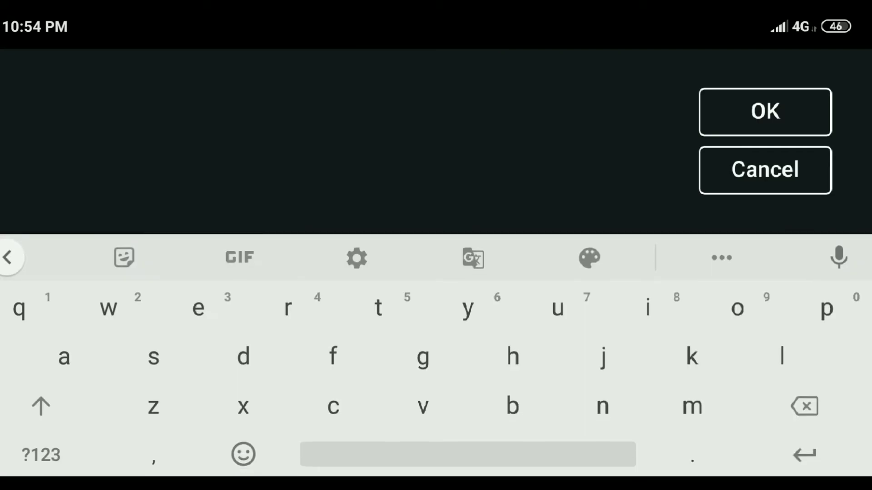
- Enter the text 'Ab tech' for the banner and confirm its colour
type("A")
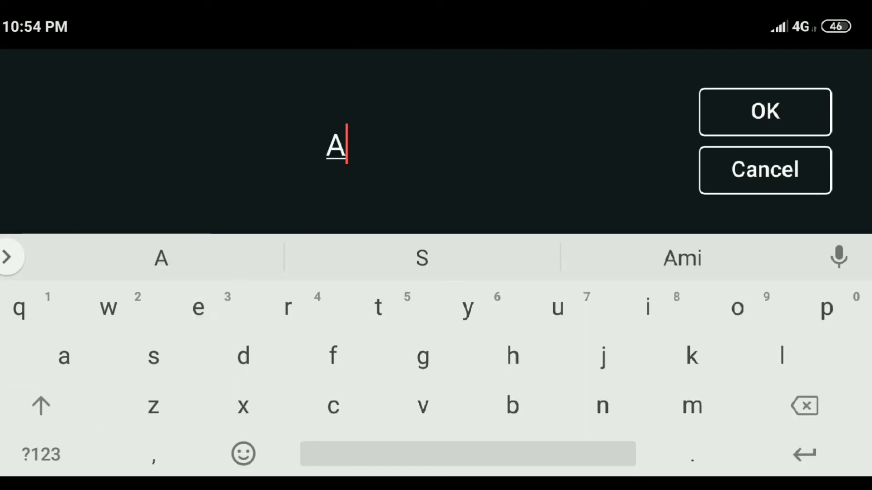
type("b tech yt")
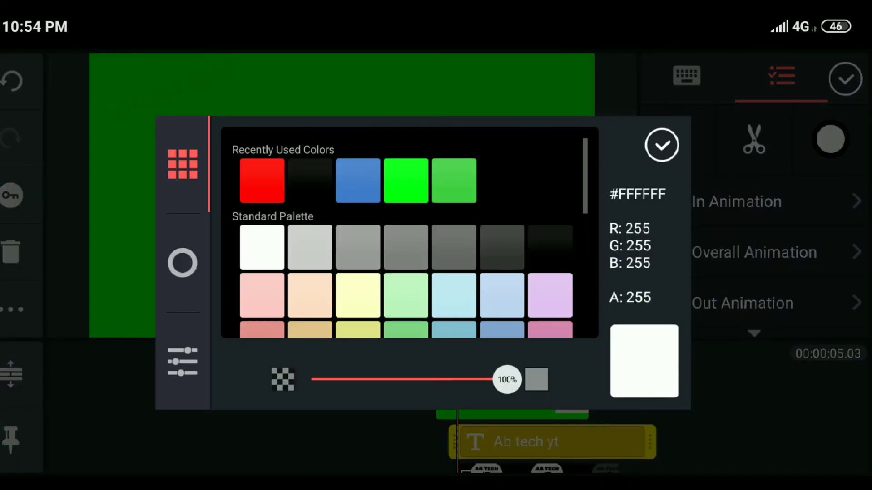
left_click(660, 145)
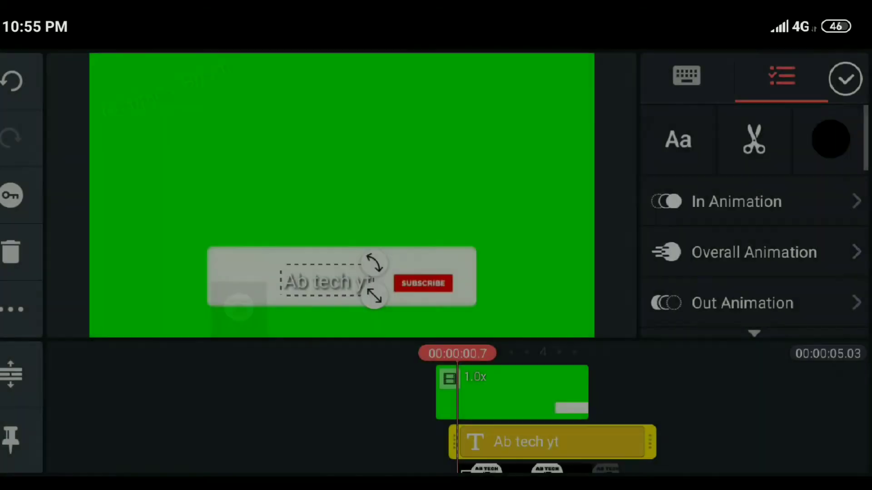
- Set the text font to Noto Serif Bold Italic
left_click(677, 139)
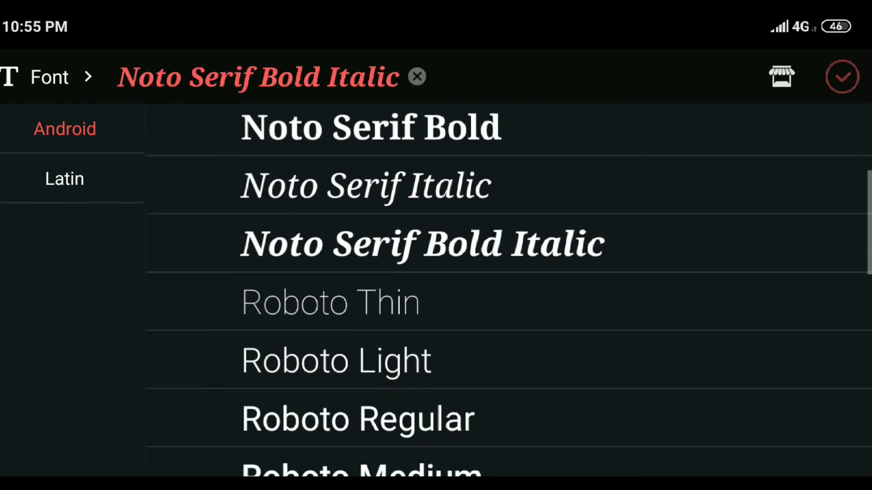
left_click(842, 76)
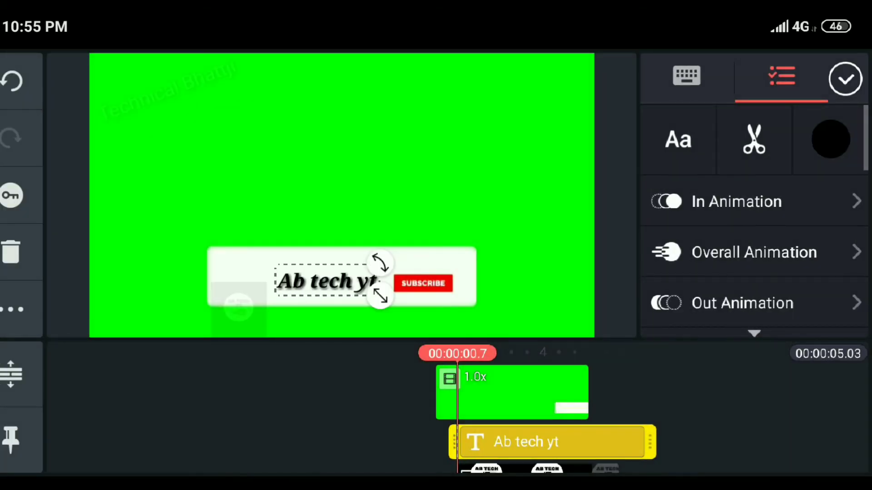
left_click(736, 202)
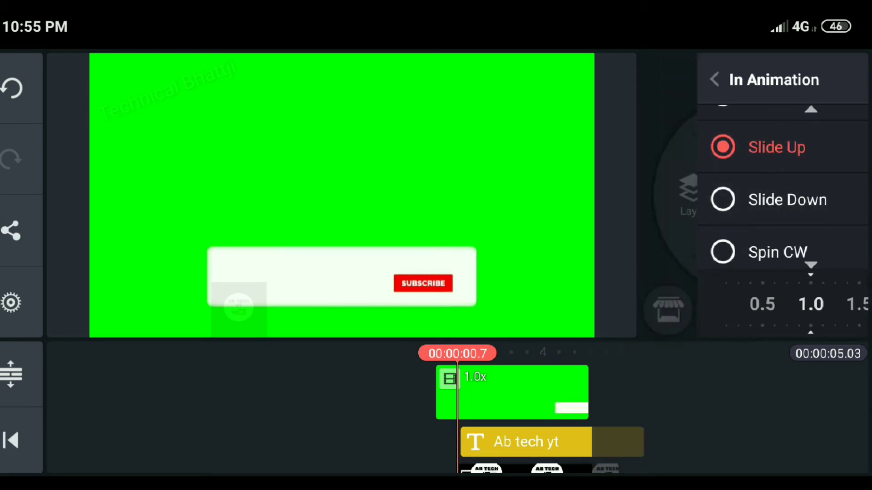
- Apply Slide Up to the Ab tech yt text and recolour it red
left_click(714, 80)
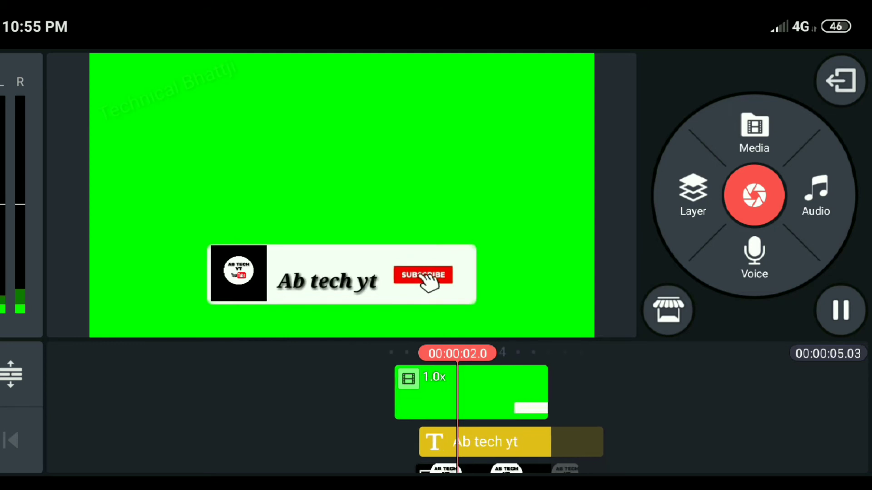
left_click(484, 441)
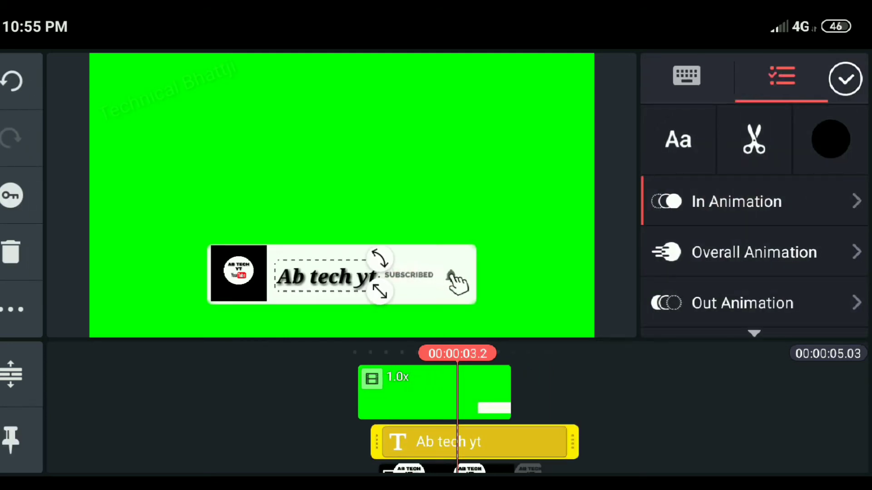
left_click(829, 139)
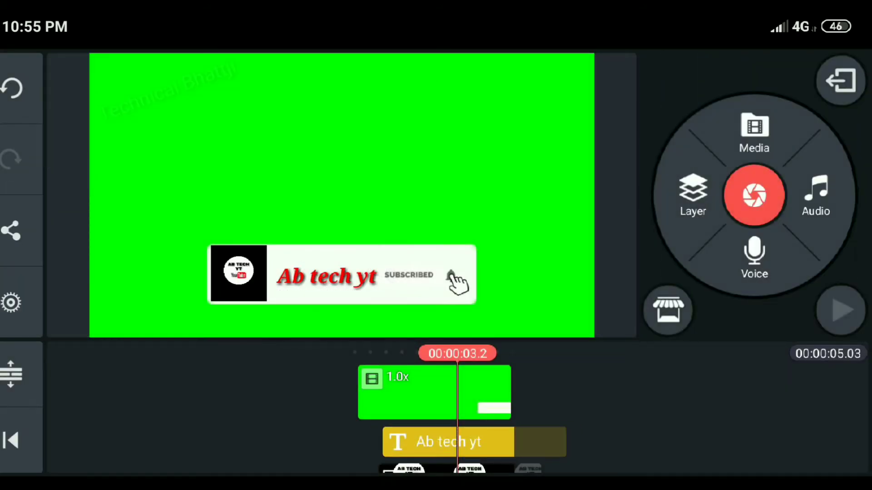
- Preview the finished subscribe animation and return to the projects screen
left_click(840, 311)
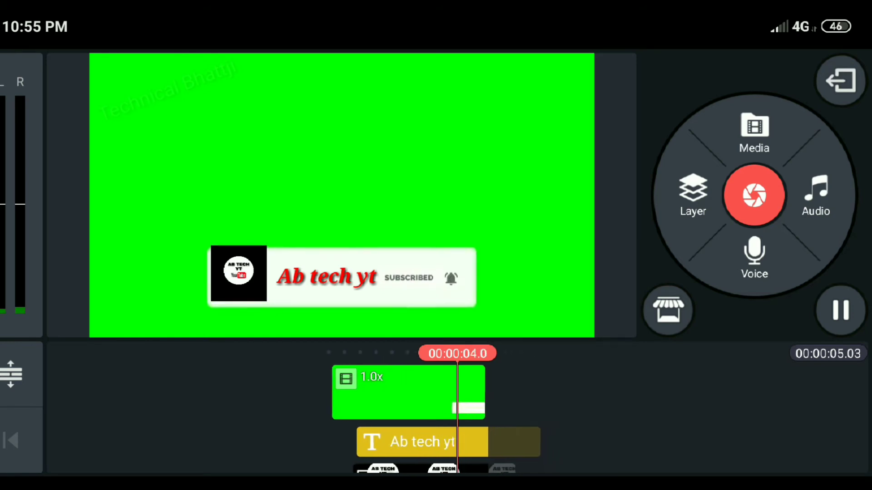
left_click(838, 310)
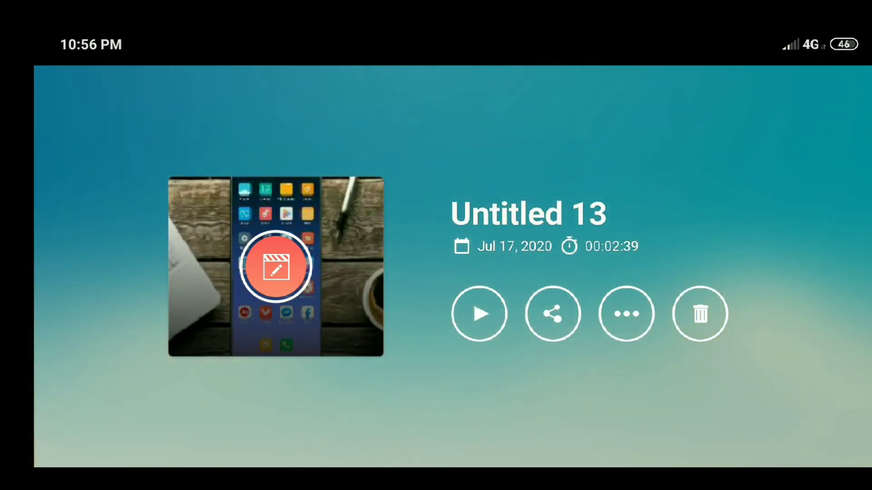
- Open Untitled 13 and add the exported green-screen mp4 from the Export folder as a layer
left_click(275, 266)
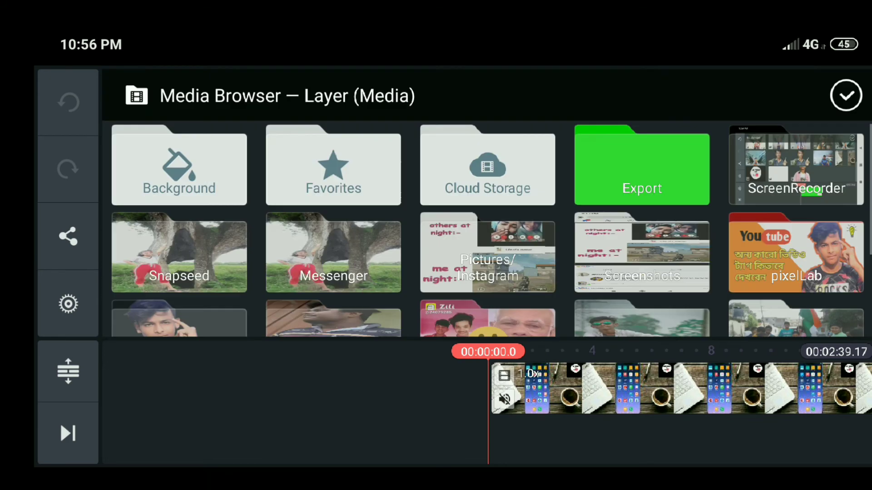
left_click(641, 165)
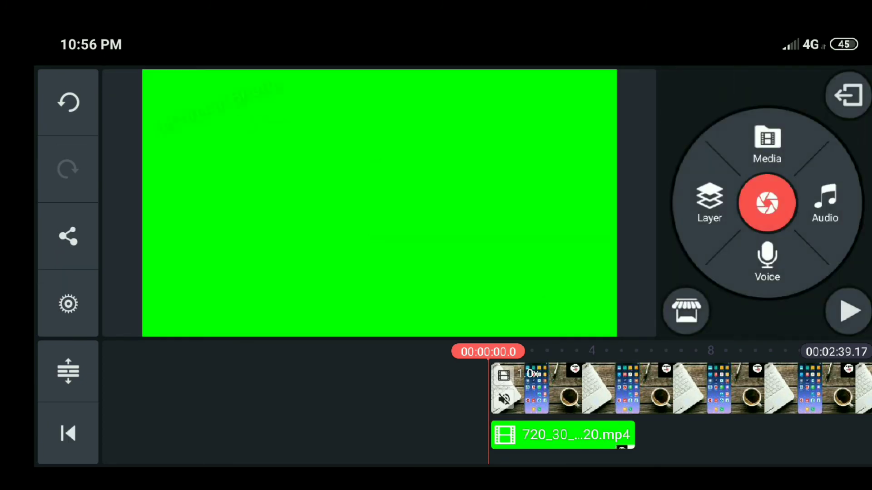
- Enable Chroma Key on the green-screen layer to remove its background and preview it
left_click(561, 435)
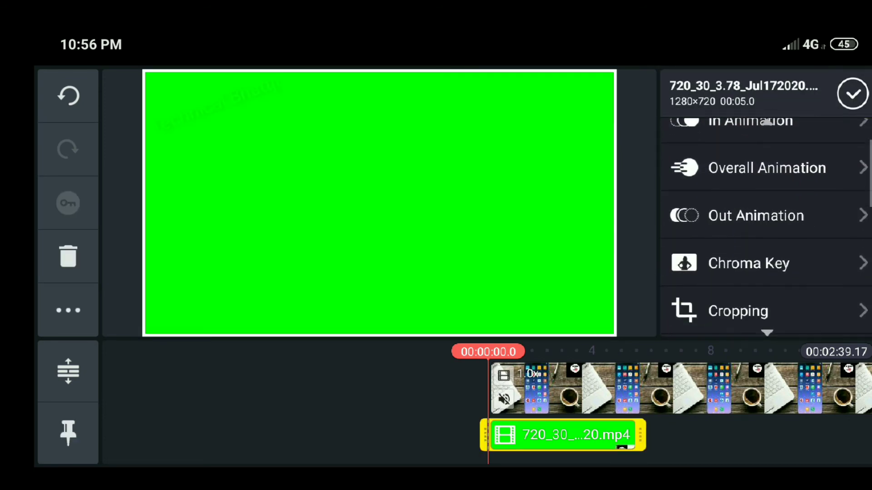
left_click(747, 263)
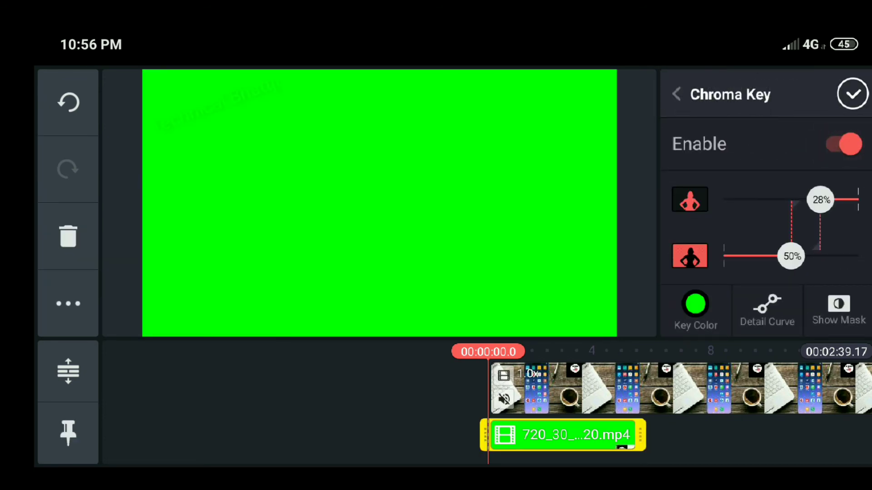
left_click(853, 94)
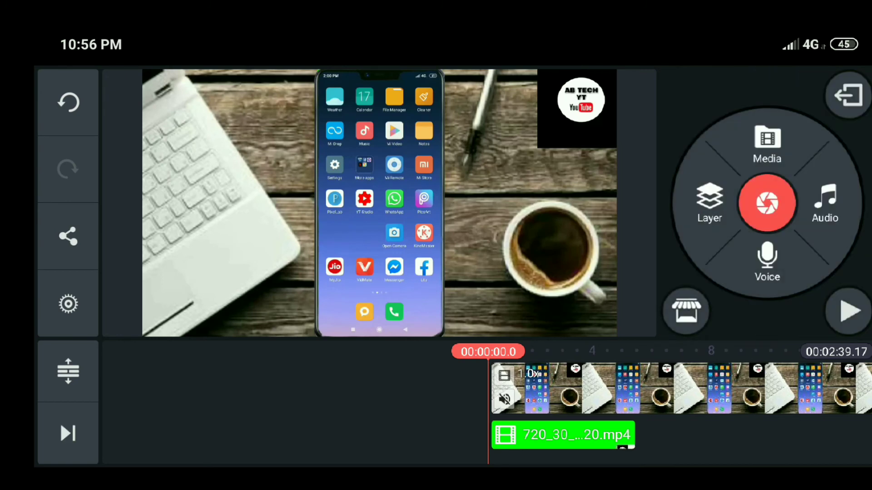
left_click(847, 311)
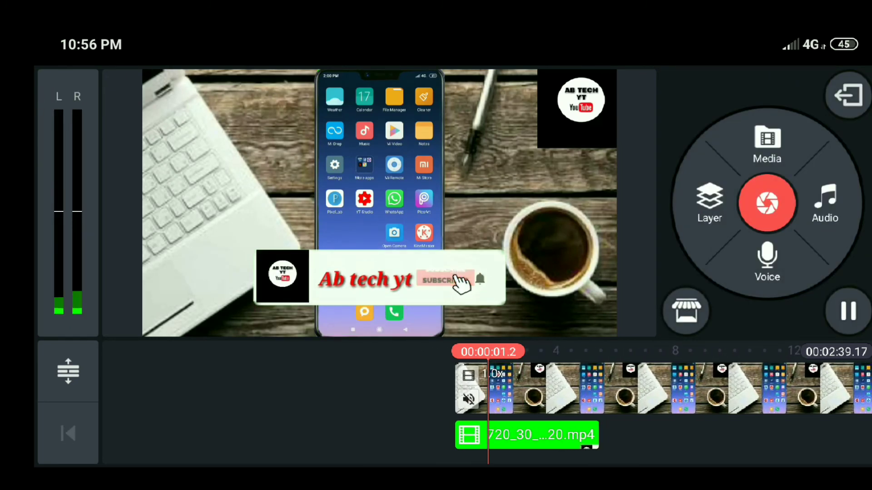
- Finish editing the clip layer and play the composited video over the desk footage
left_click(526, 435)
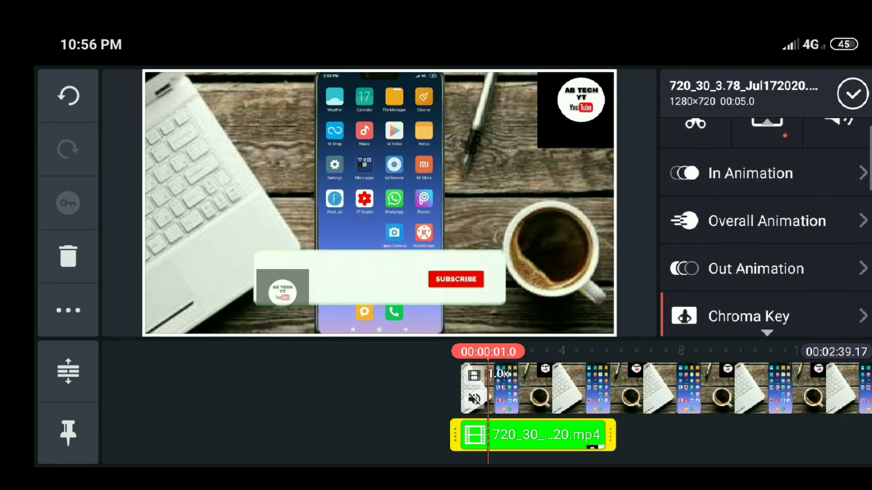
left_click(747, 316)
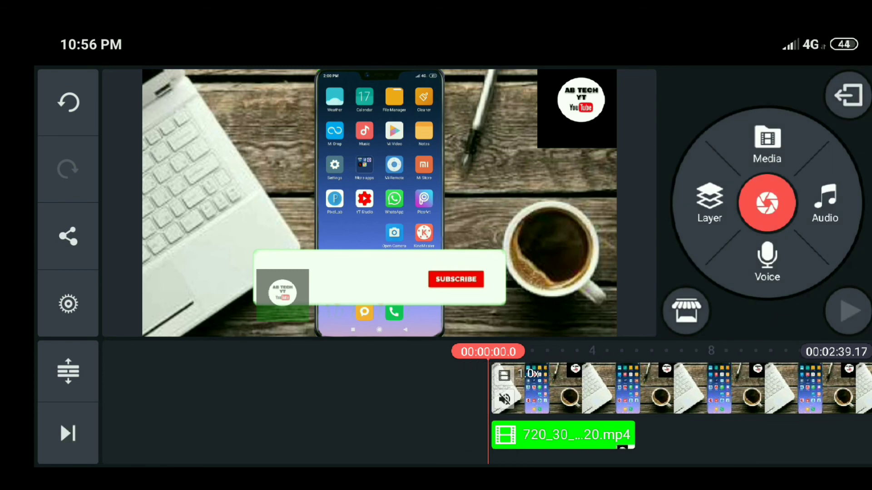
left_click(846, 311)
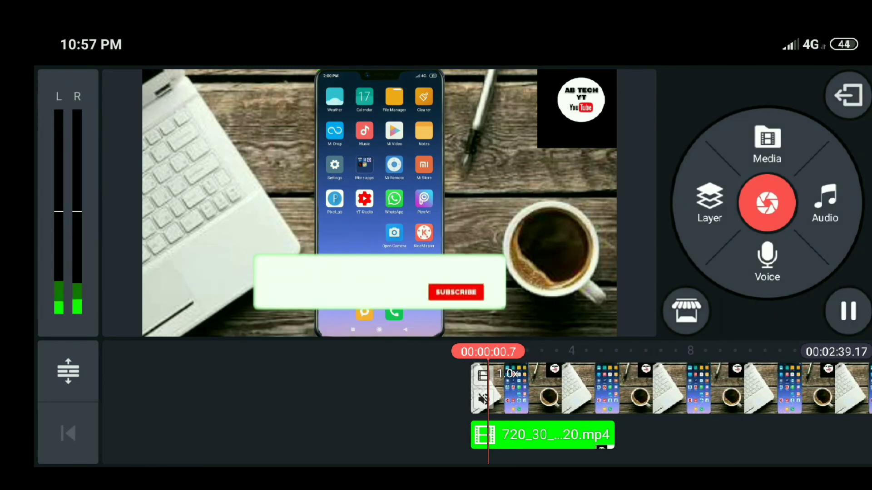